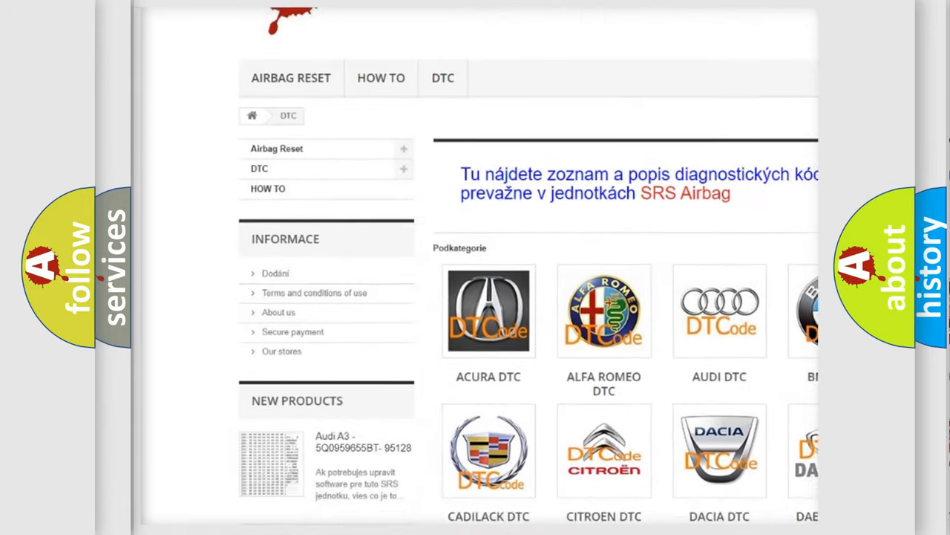
scroll(down, 3)
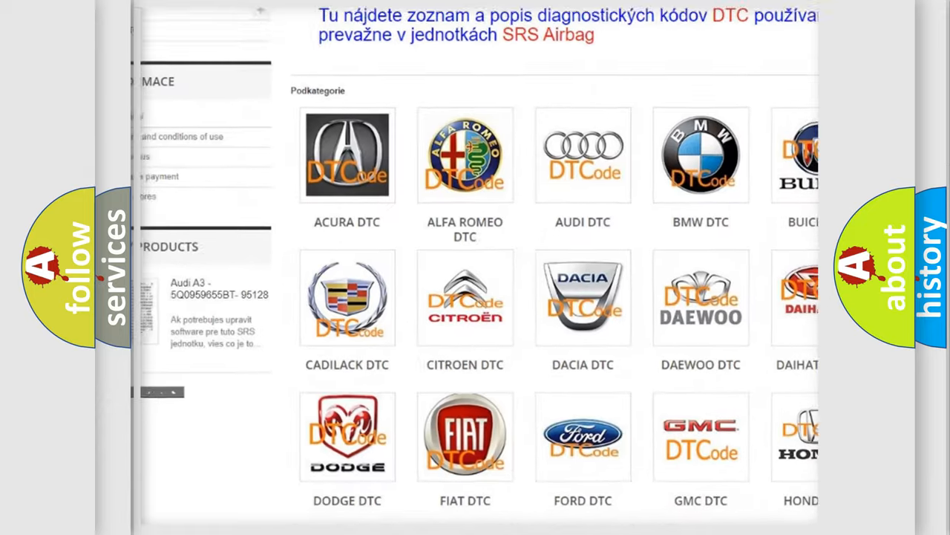